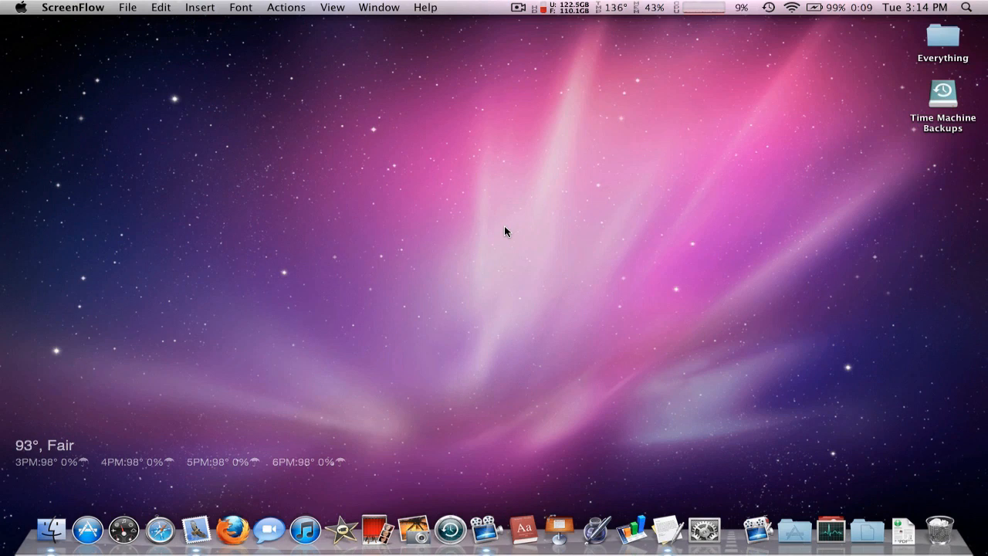
pyautogui.moveTo(575, 224)
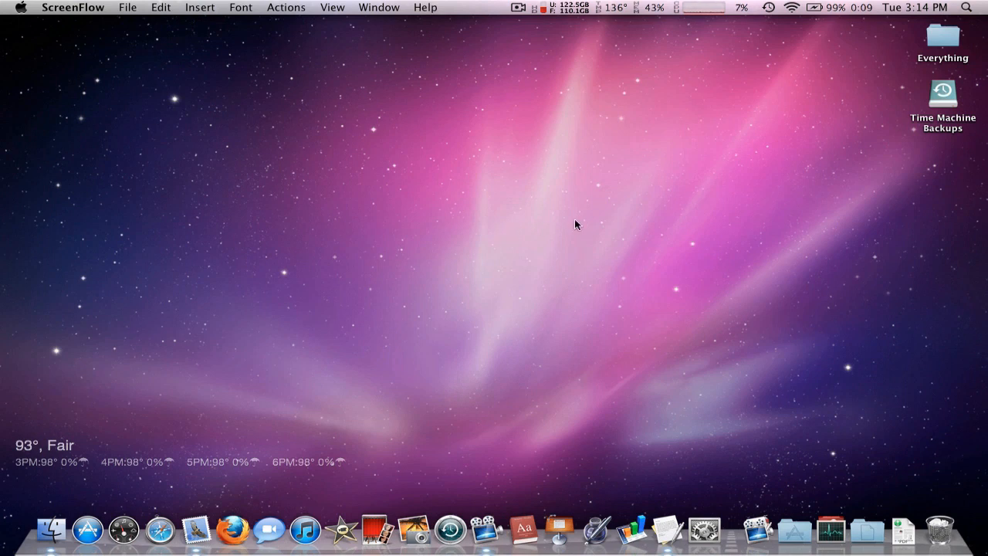
pyautogui.moveTo(799, 509)
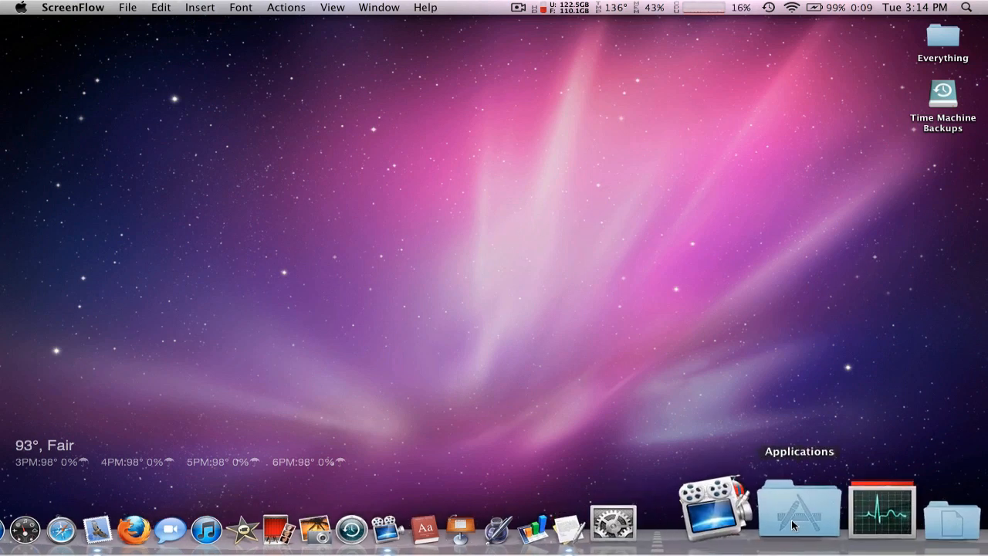
# Browse the Applications stack, then search Spotlight for 'ter' to find Terminal.
pyautogui.click(799, 507)
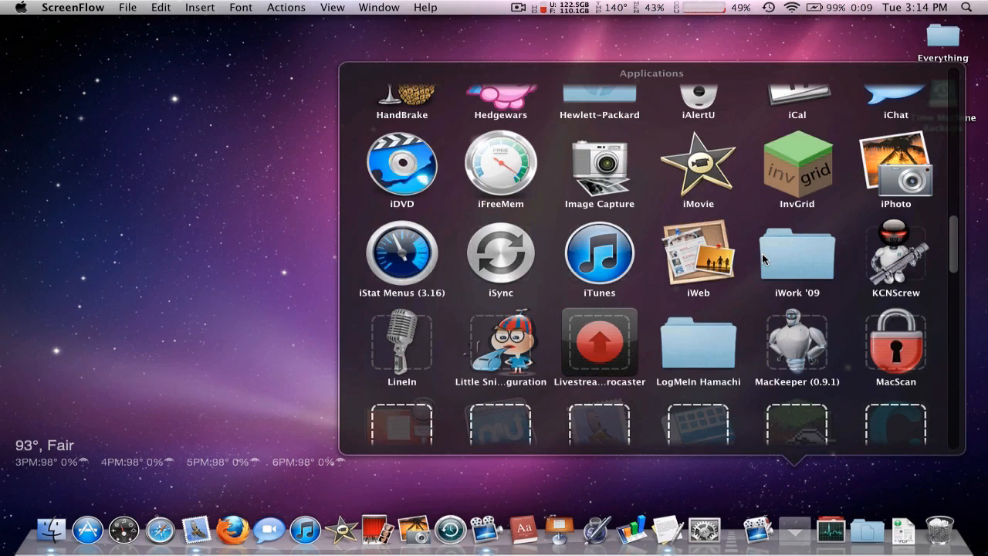
pyautogui.scroll(-3)
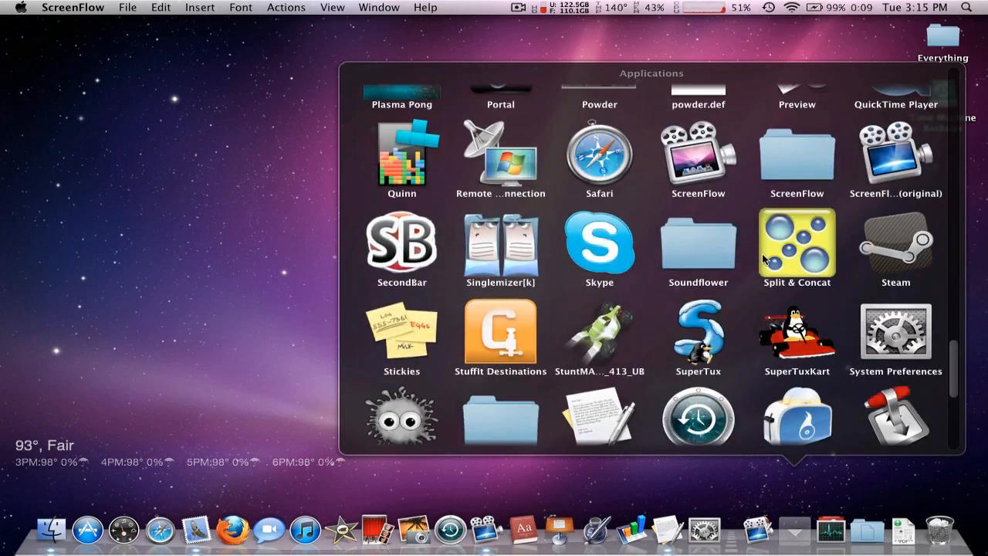
pyautogui.scroll(-3)
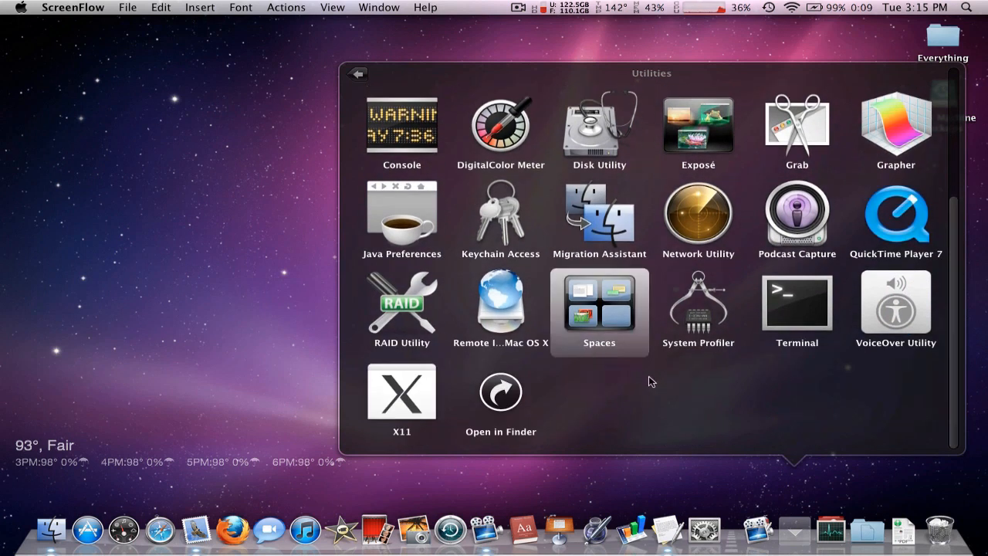
pyautogui.click(966, 7)
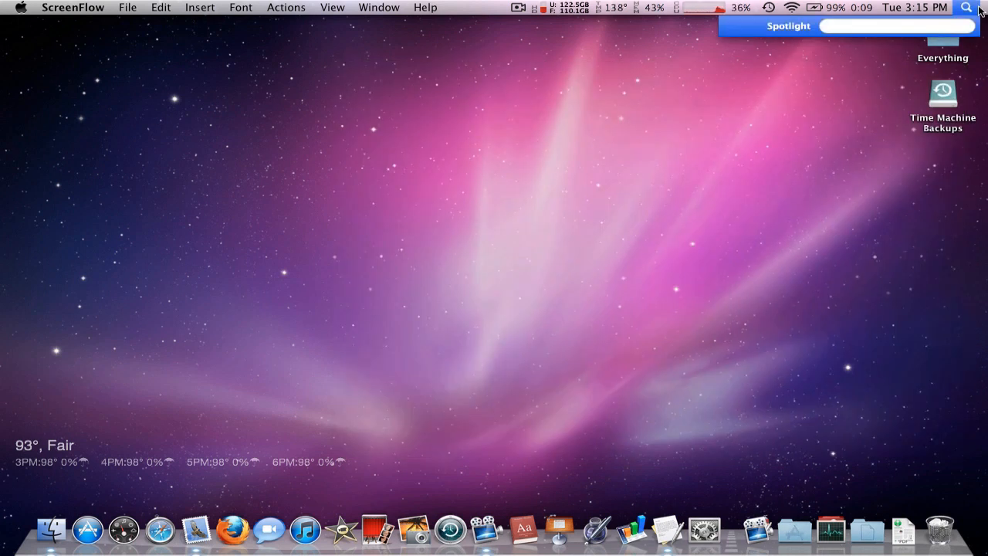
pyautogui.write('ter')
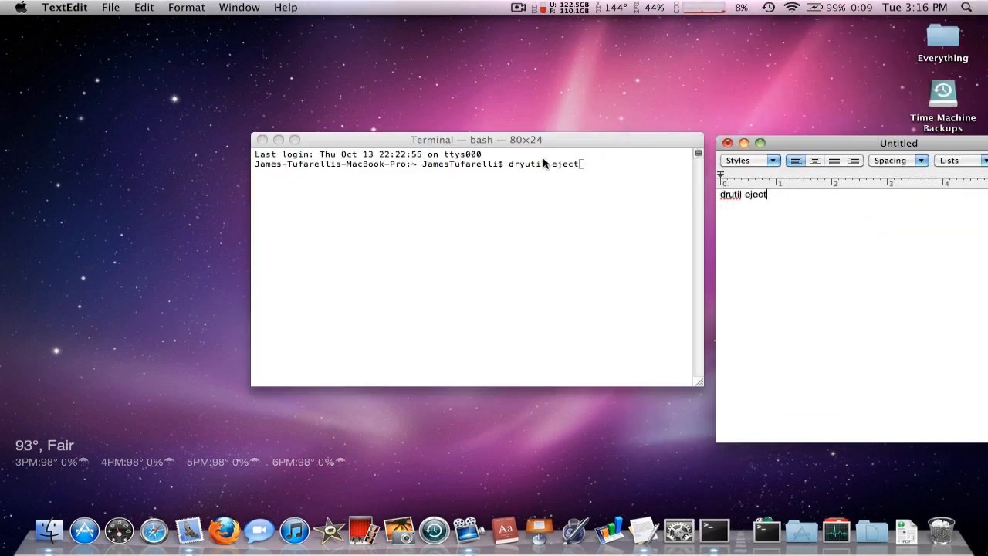
# Clear the misspelled eject command and check 'drutil eject' in the TextEdit note.
pyautogui.click(464, 270)
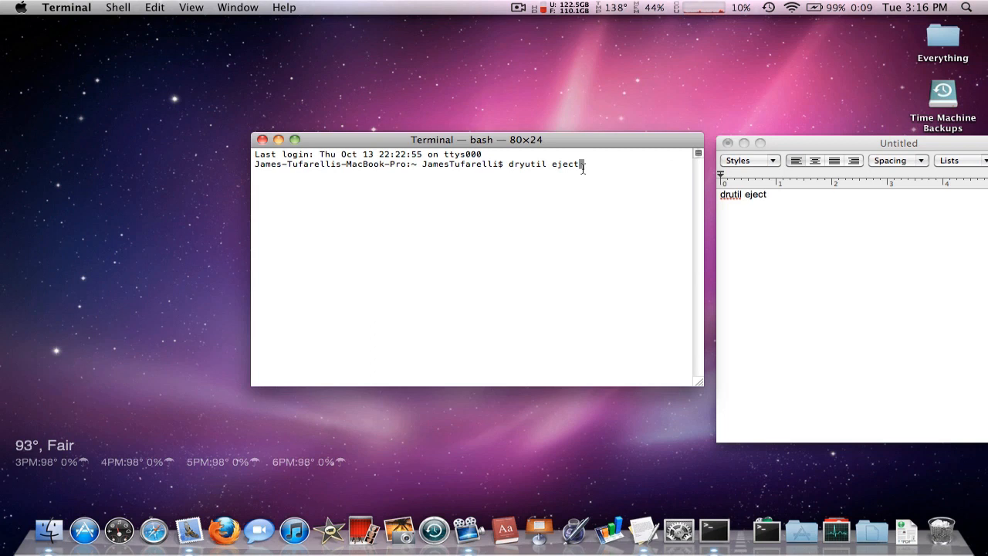
pyautogui.press('Return')
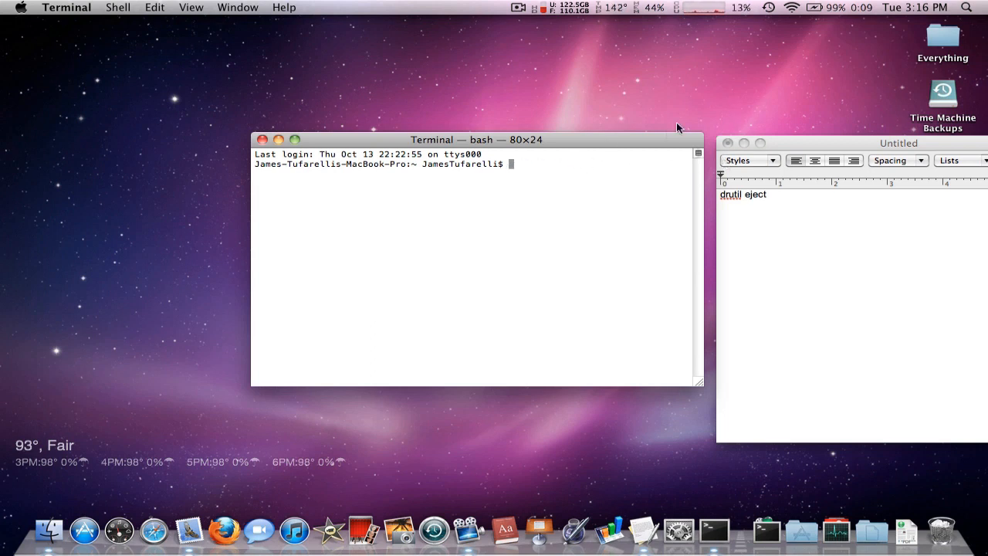
pyautogui.moveTo(666, 140)
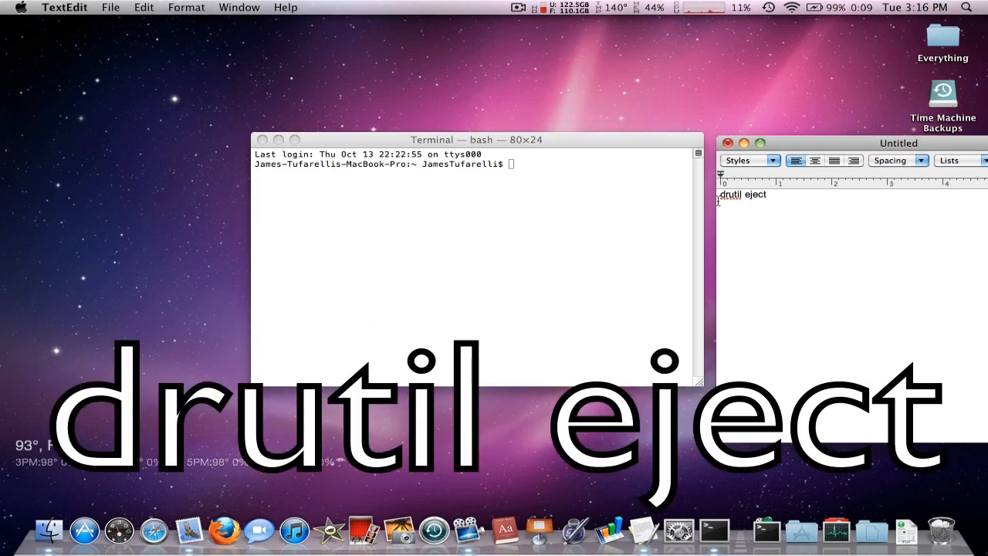
pyautogui.doubleClick(742, 194)
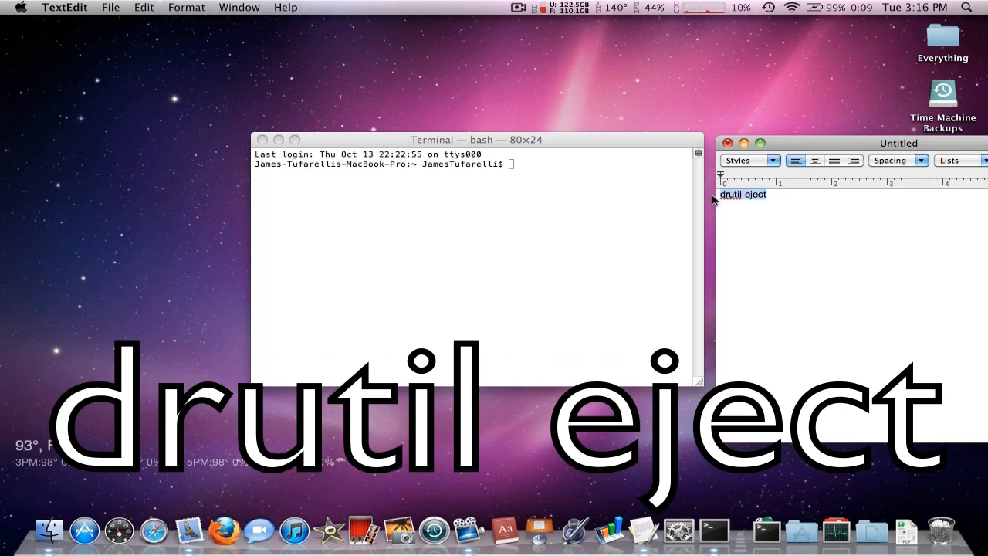
pyautogui.click(476, 270)
pyautogui.write('drutil ej')
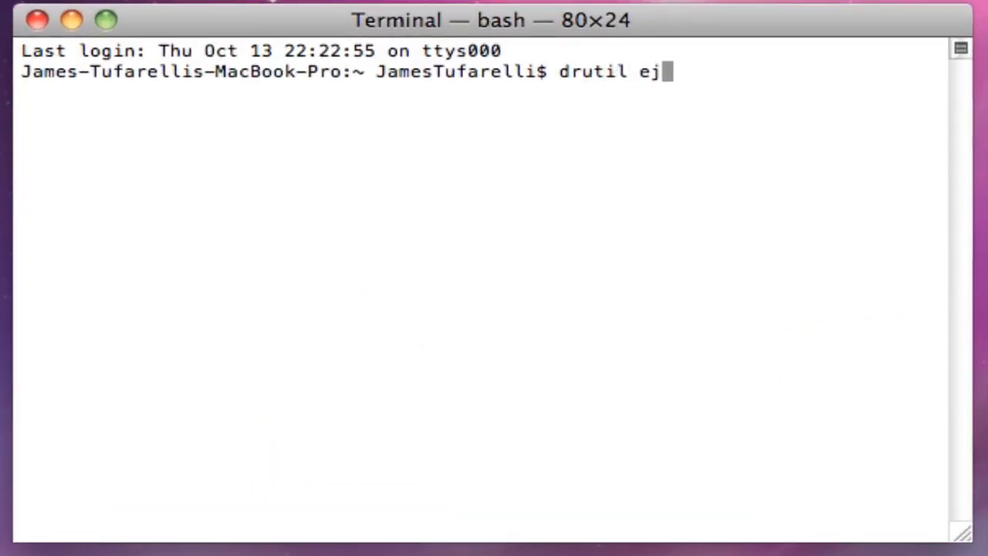
# Type 'ect' so the prompt reads 'drutil eject'.
pyautogui.write('ect')
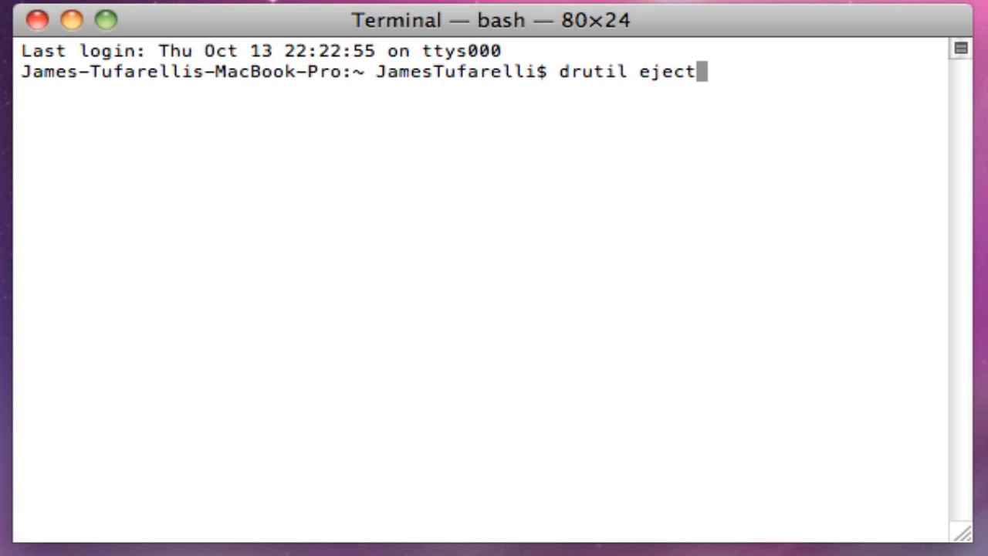
pyautogui.moveTo(543, 112)
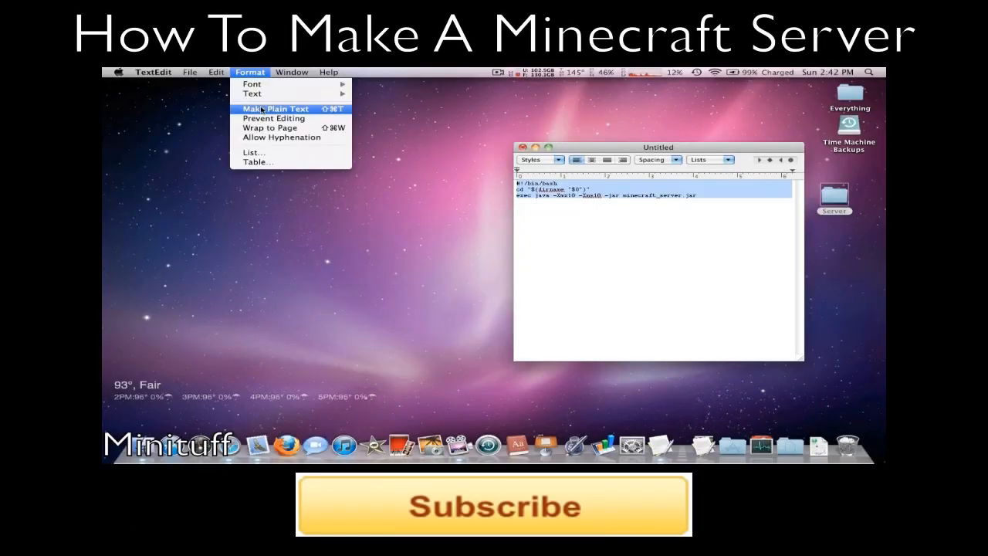
pyautogui.click(277, 108)
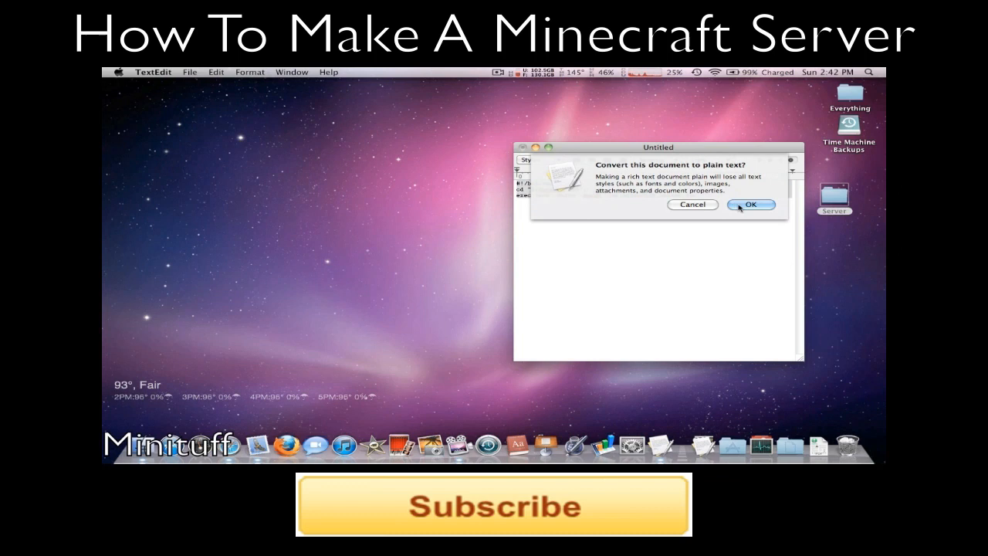
pyautogui.click(750, 205)
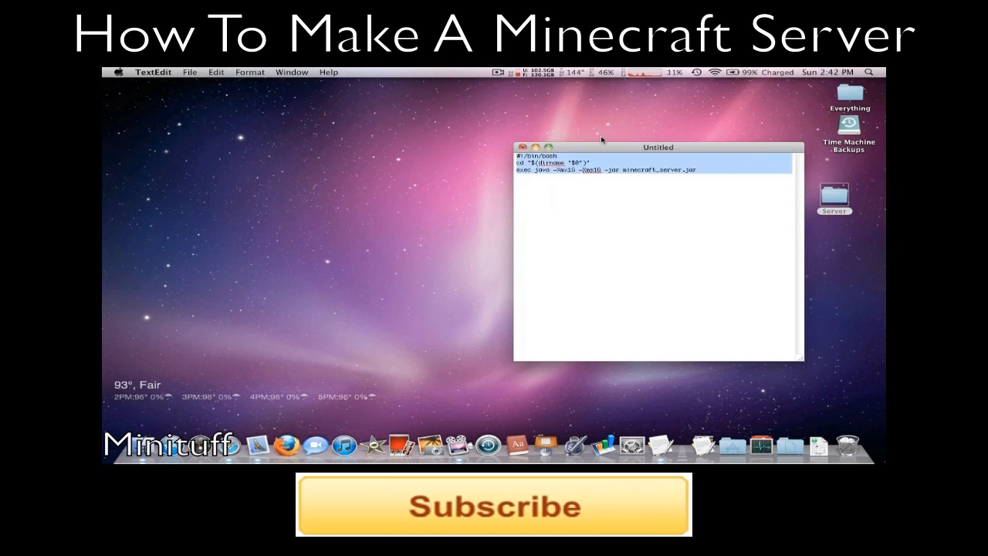
pyautogui.moveTo(657, 146); pyautogui.dragTo(635, 132)
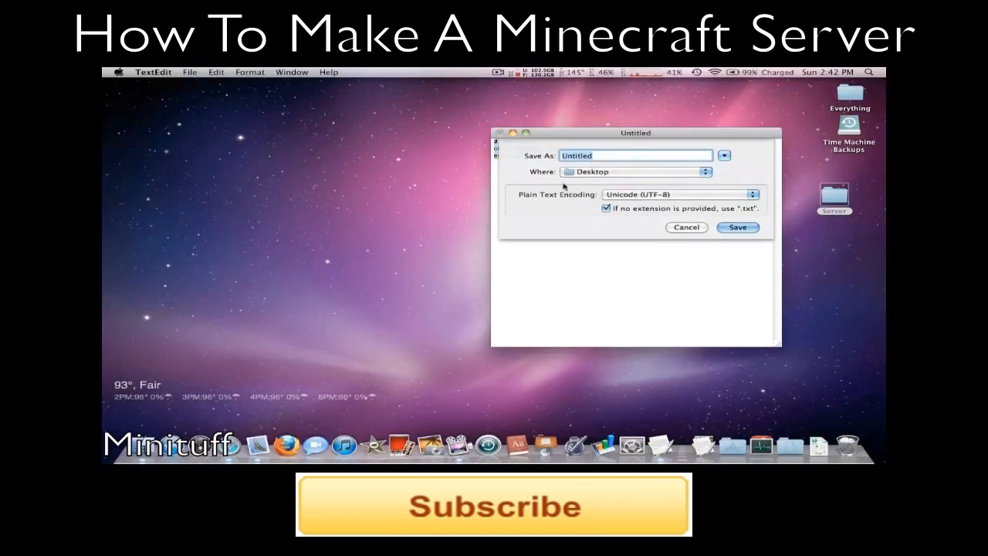
pyautogui.write('Sta')
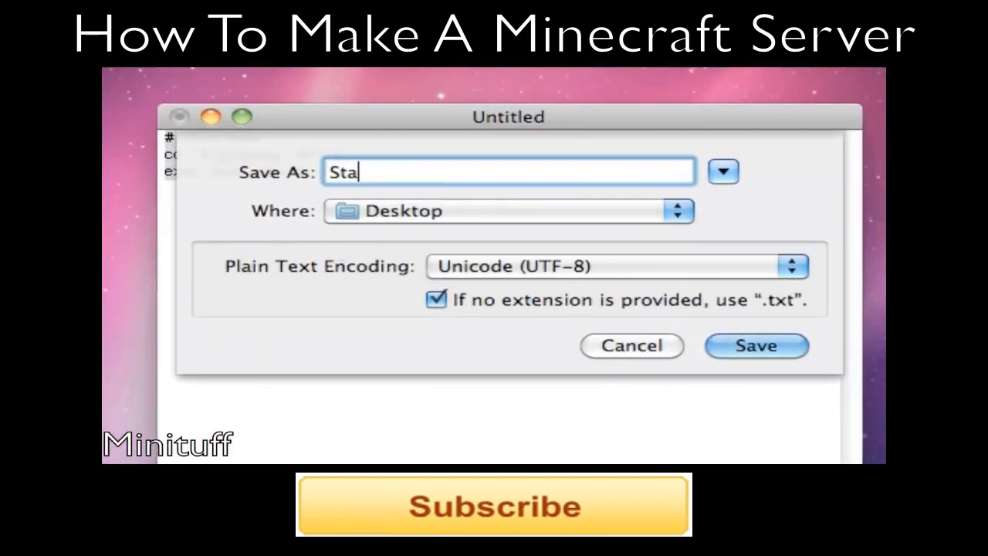